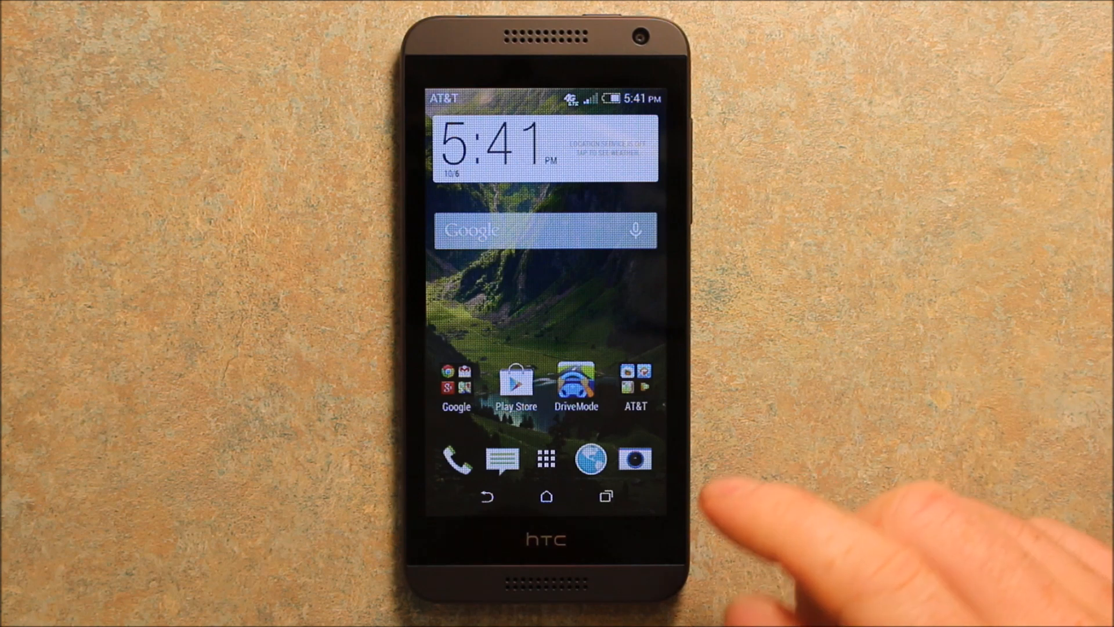
# - Open the HTC Sense app drawer showing the Tools folder and Settings
pyautogui.click(545, 458)
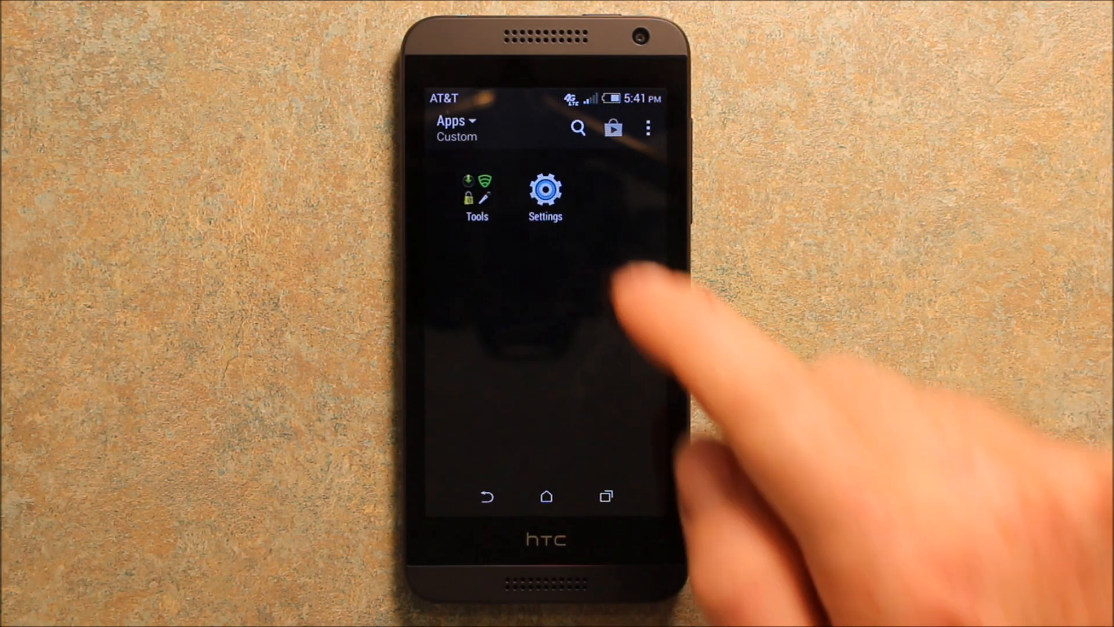
pyautogui.click(544, 190)
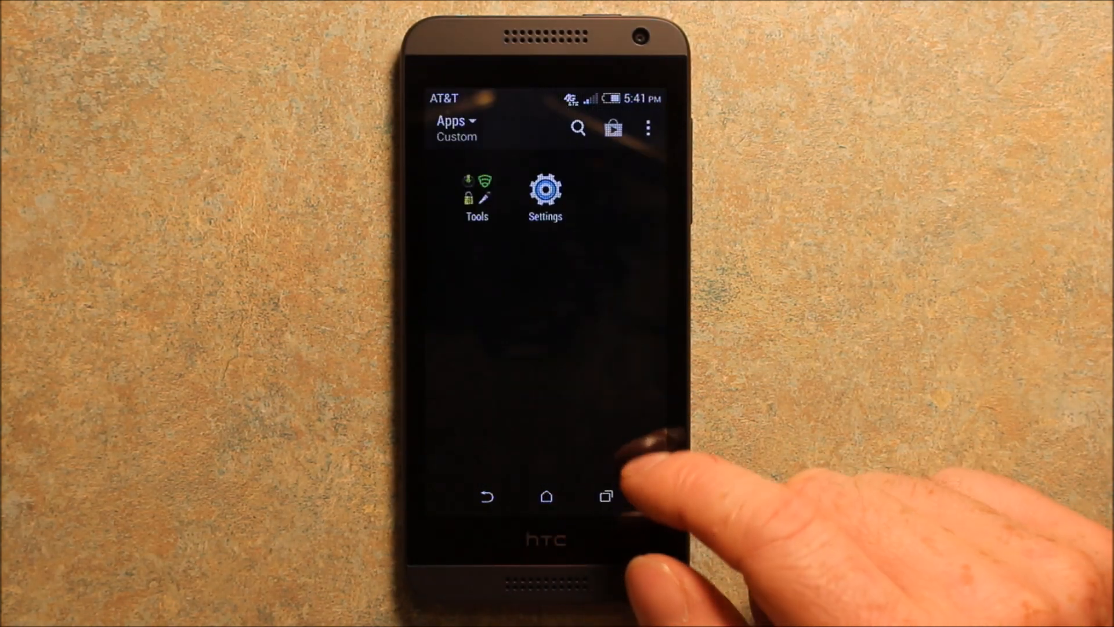
# - Open Settings and its Access point names list, with Straight Talk active alongside ATT Phone
pyautogui.click(545, 190)
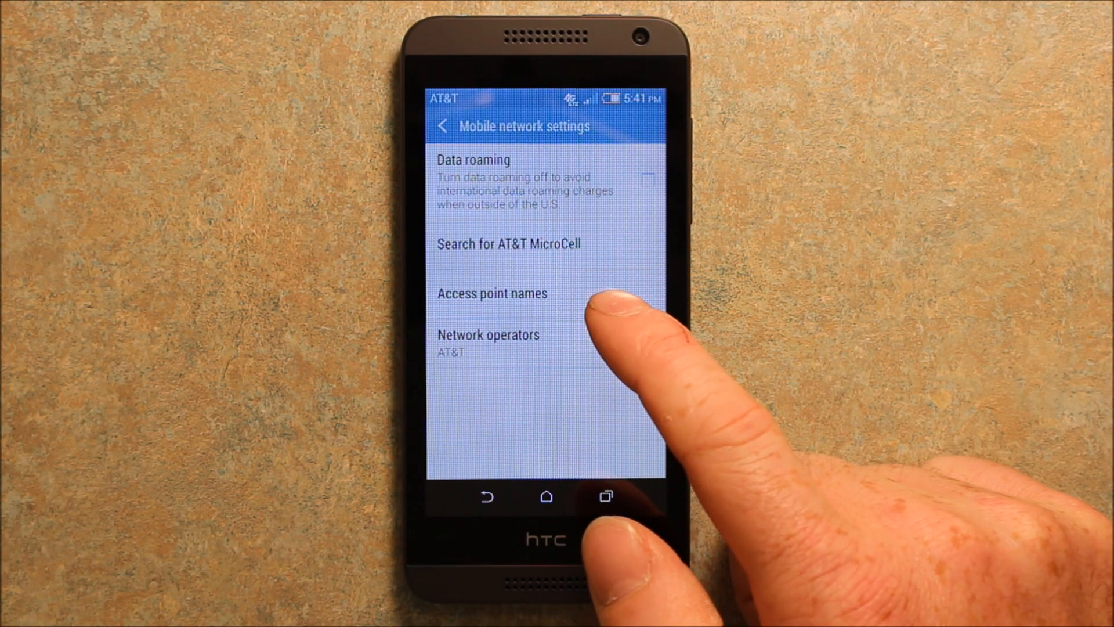
pyautogui.click(491, 293)
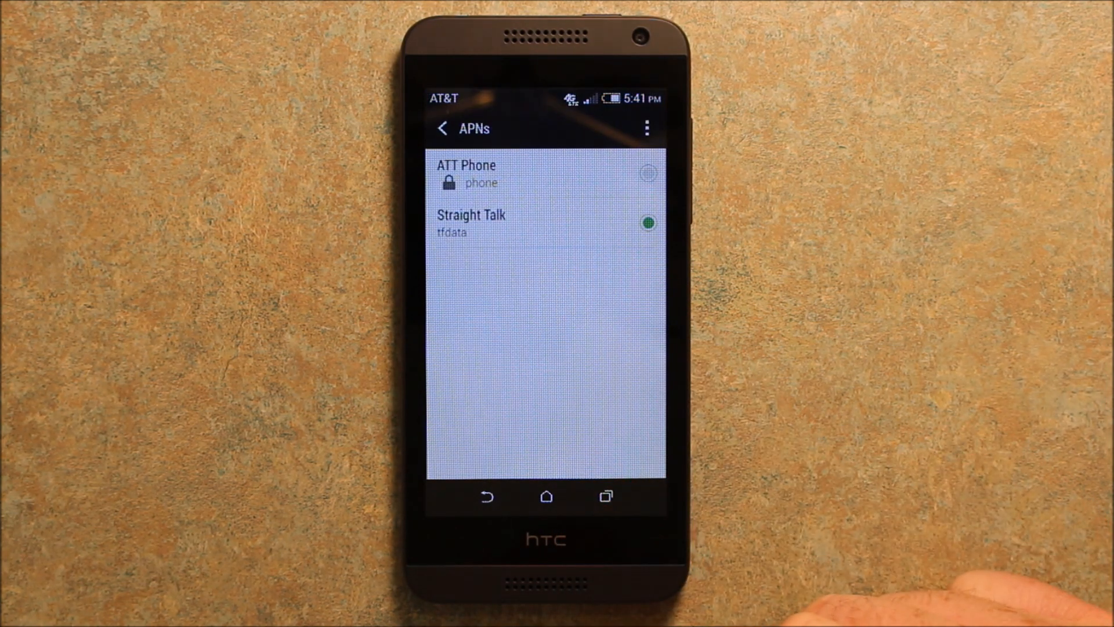